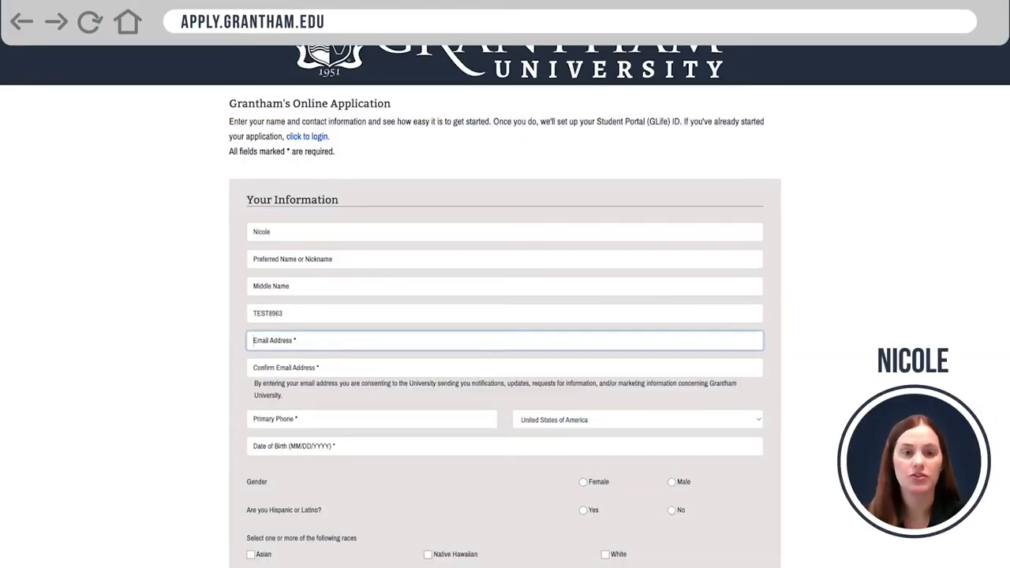
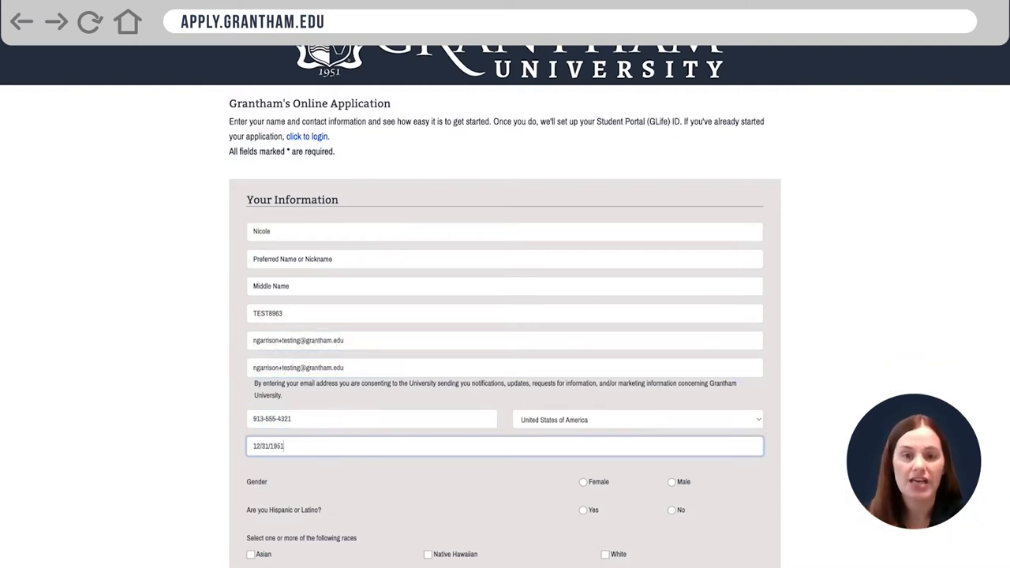
click(583, 482)
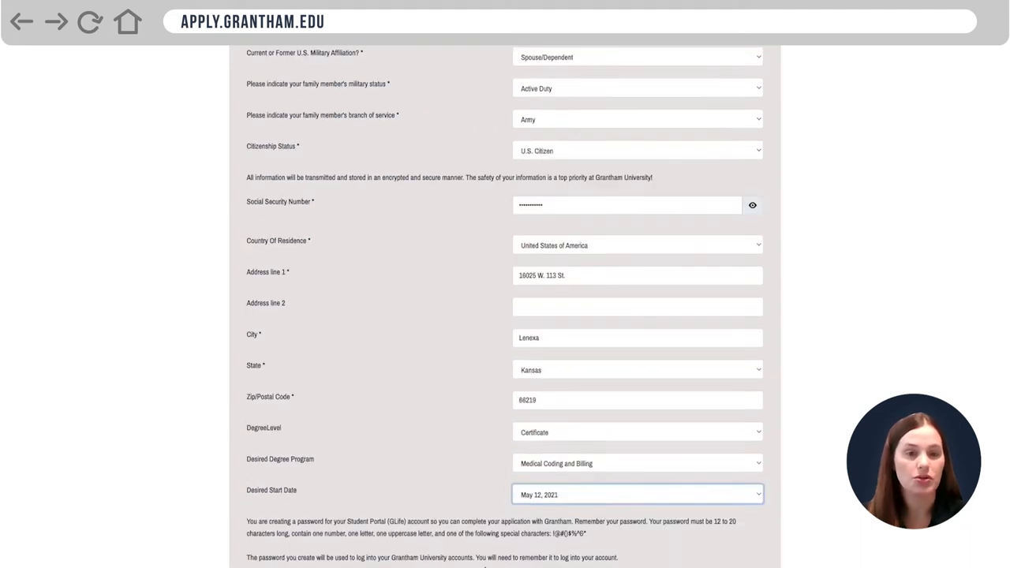
scroll(down, 3)
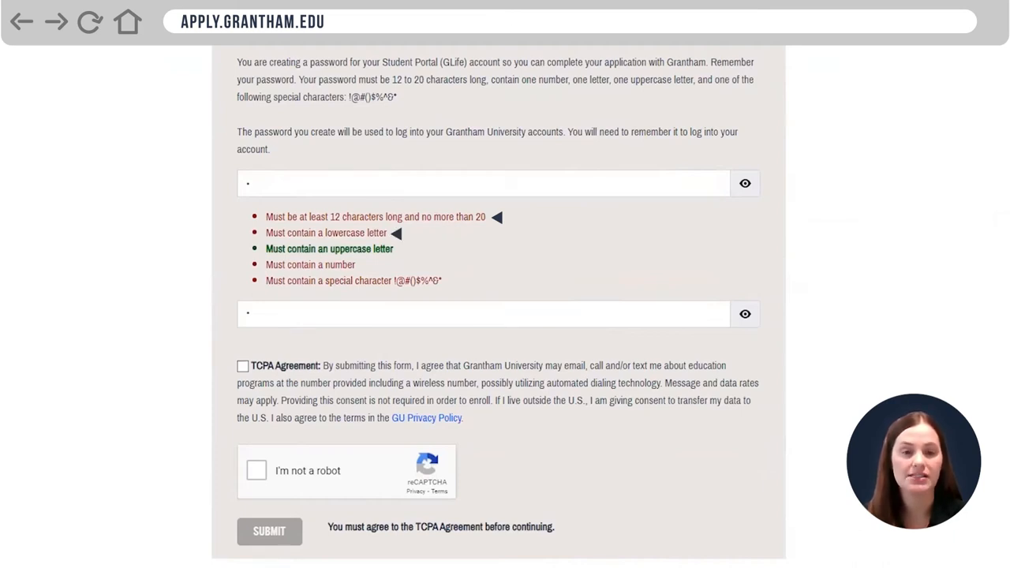
Enter a compliant portal password and retype it in the confirm field.
click(483, 183)
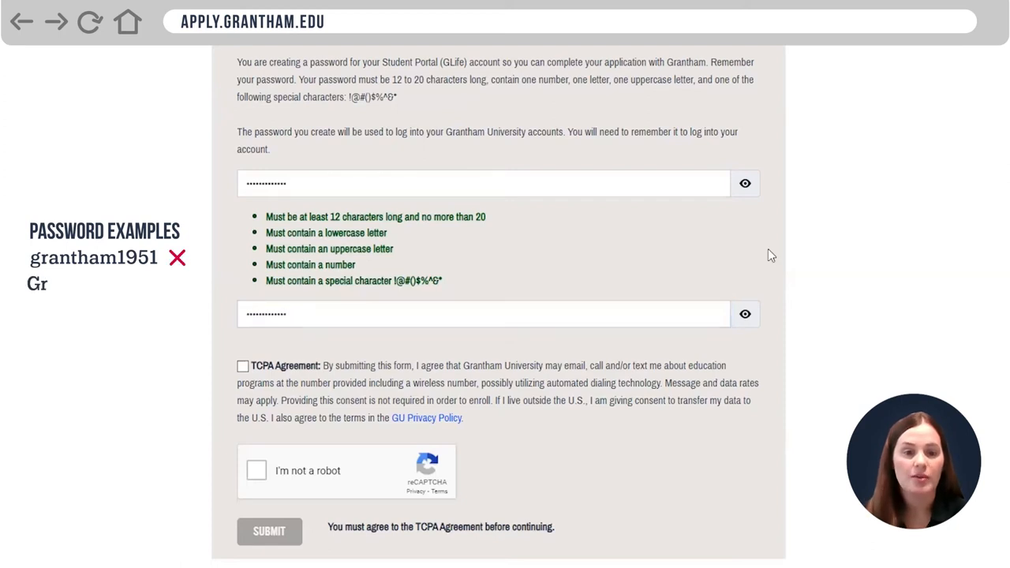
scroll(down, 3)
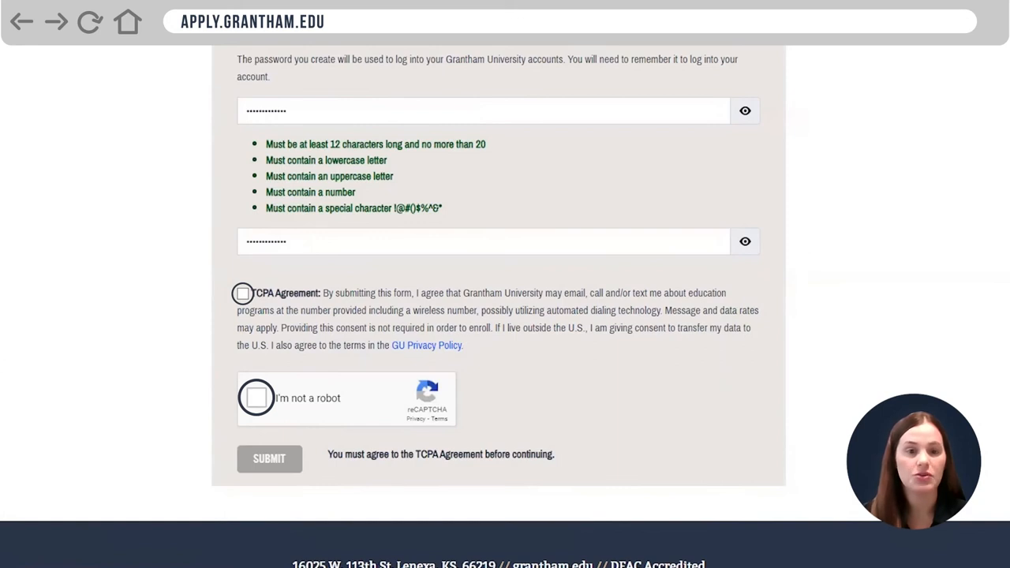
Check the TCPA Agreement and 'I'm not a robot', then submit the application.
click(243, 293)
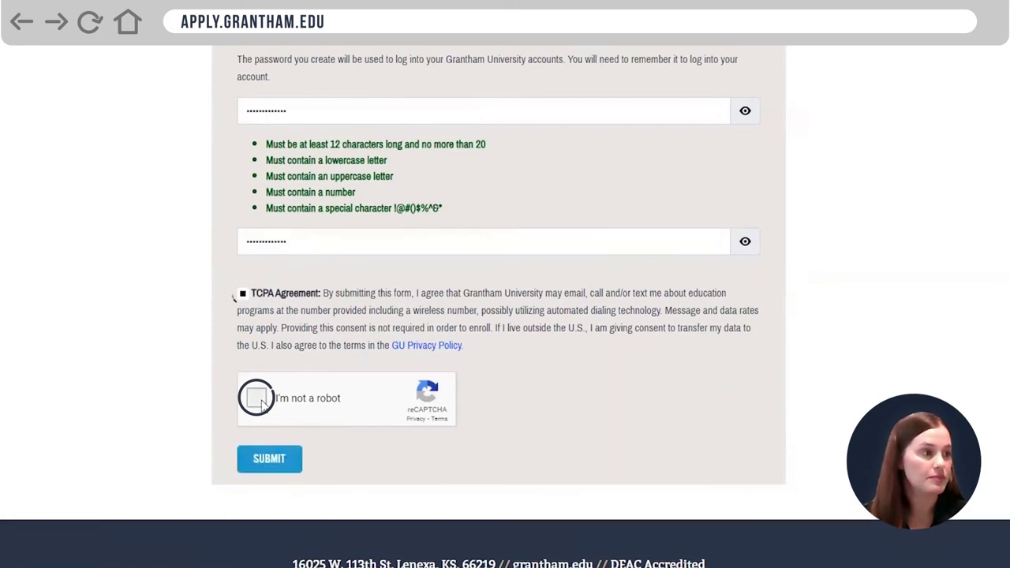
click(256, 397)
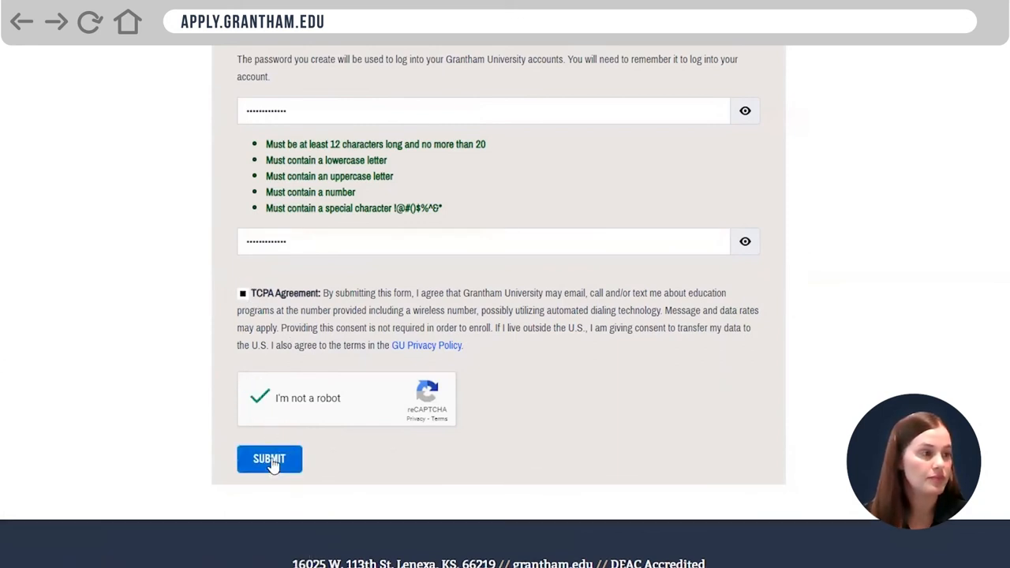
click(269, 459)
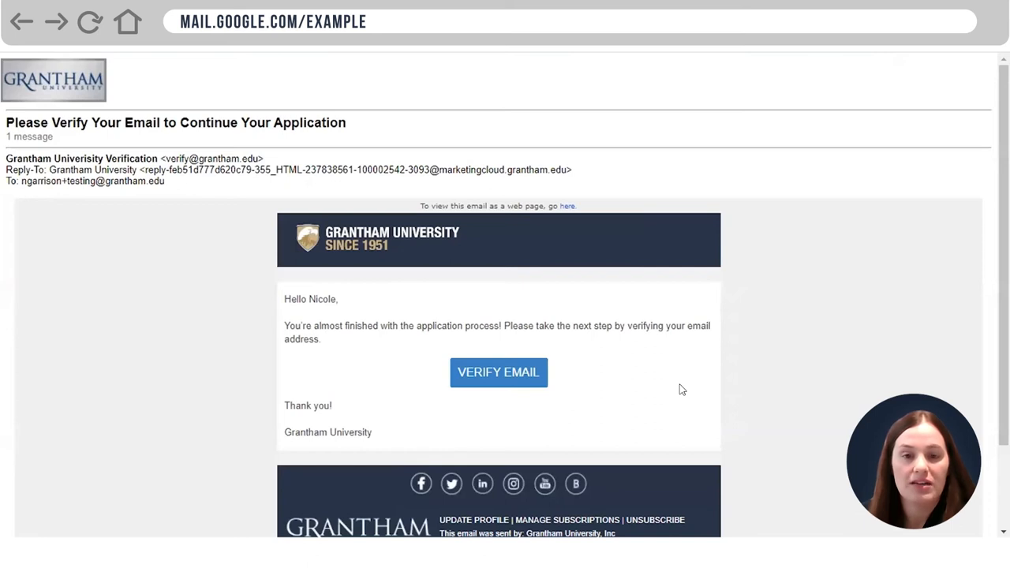
mouse_move(631, 367)
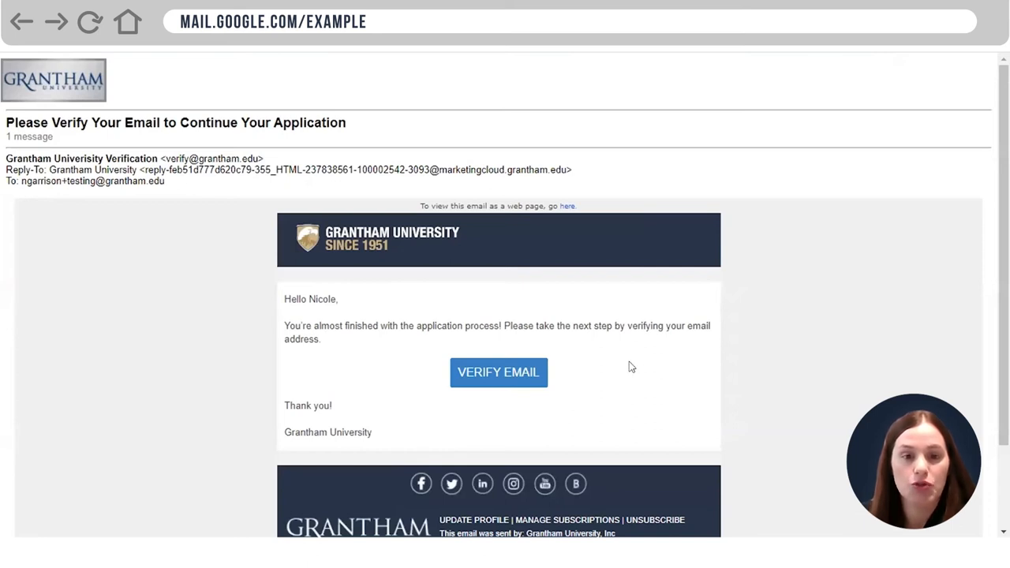
mouse_move(640, 403)
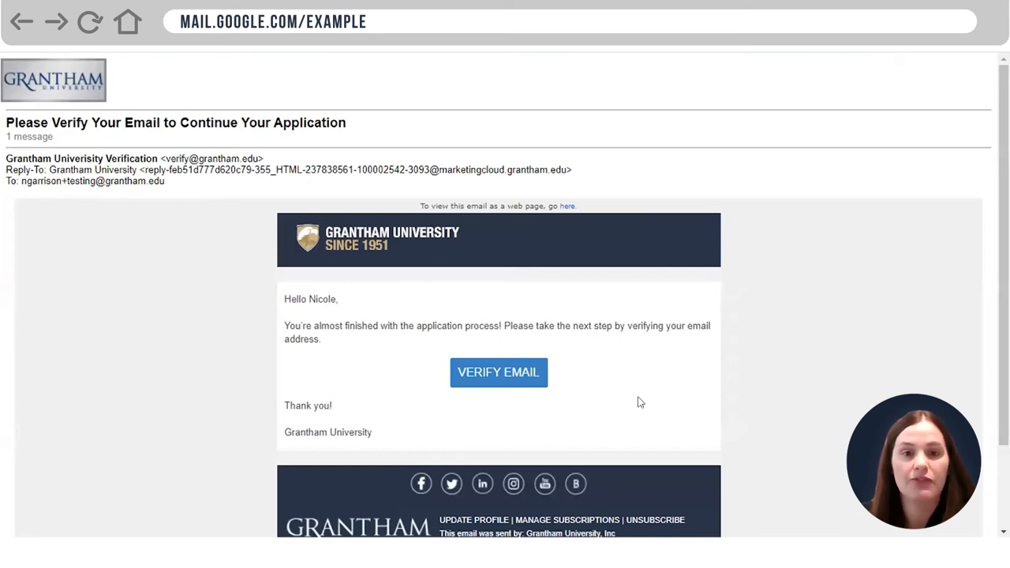
Confirm the address via VERIFY EMAIL in the 'Please Verify Your Email' message.
click(498, 372)
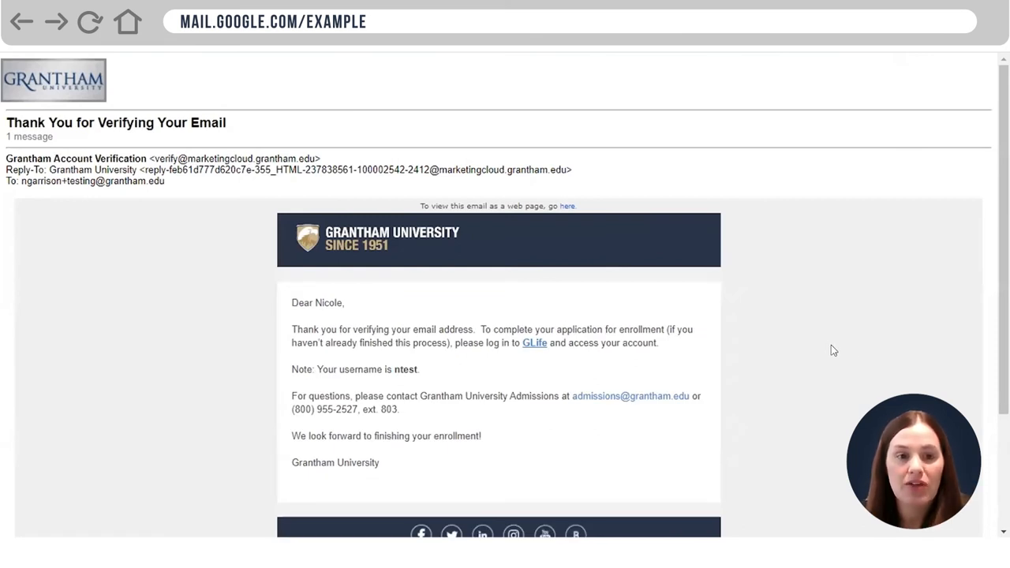
mouse_move(813, 362)
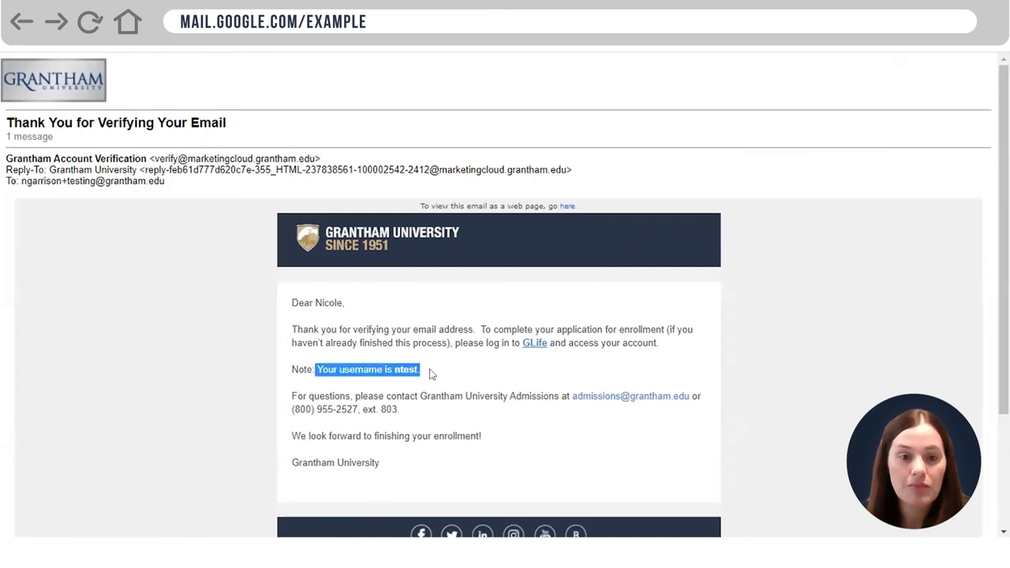
mouse_move(747, 361)
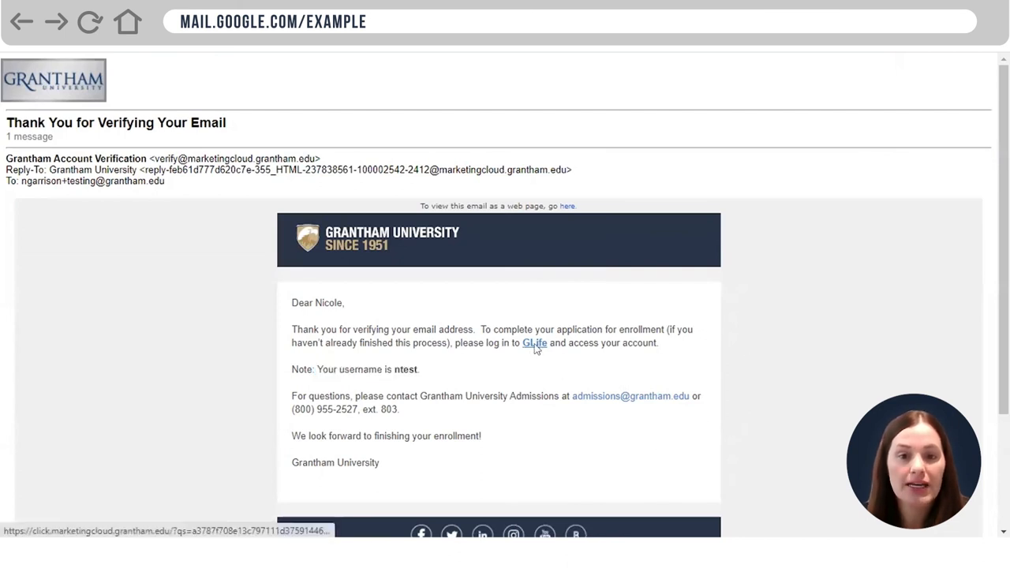
Log in to GLife Secure Access as 'ntest' with the new password.
click(534, 343)
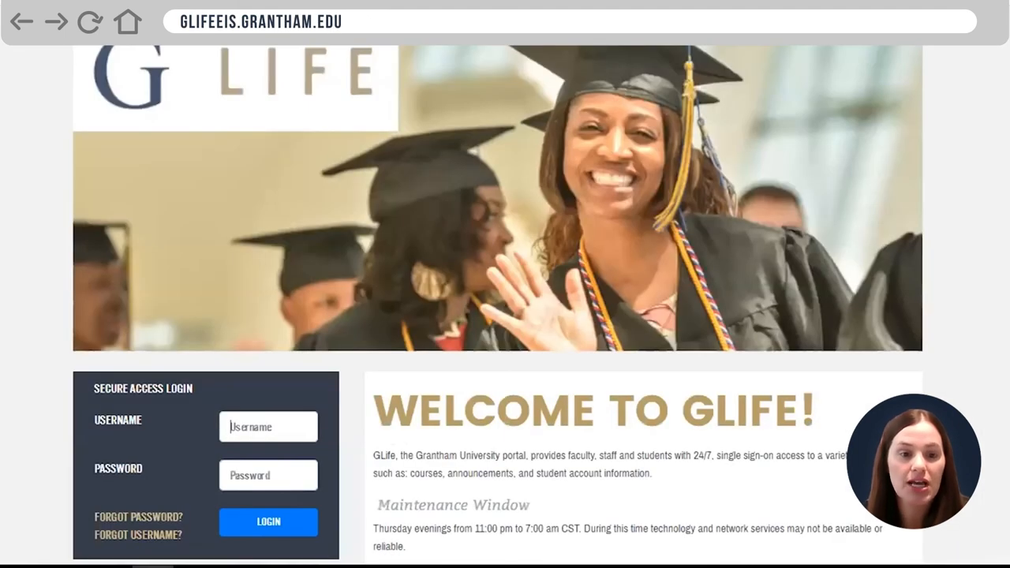
text(ntest)
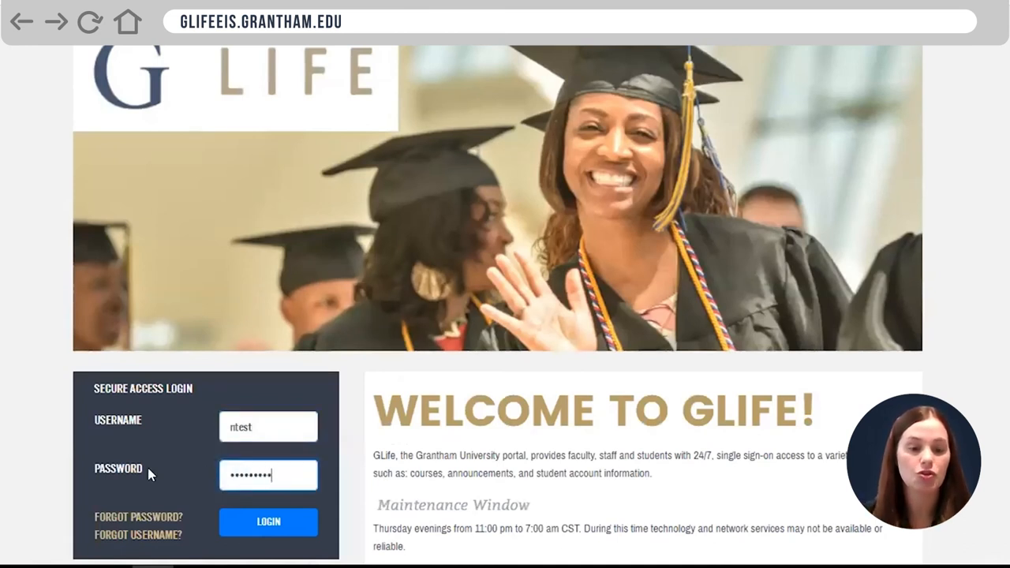
click(268, 521)
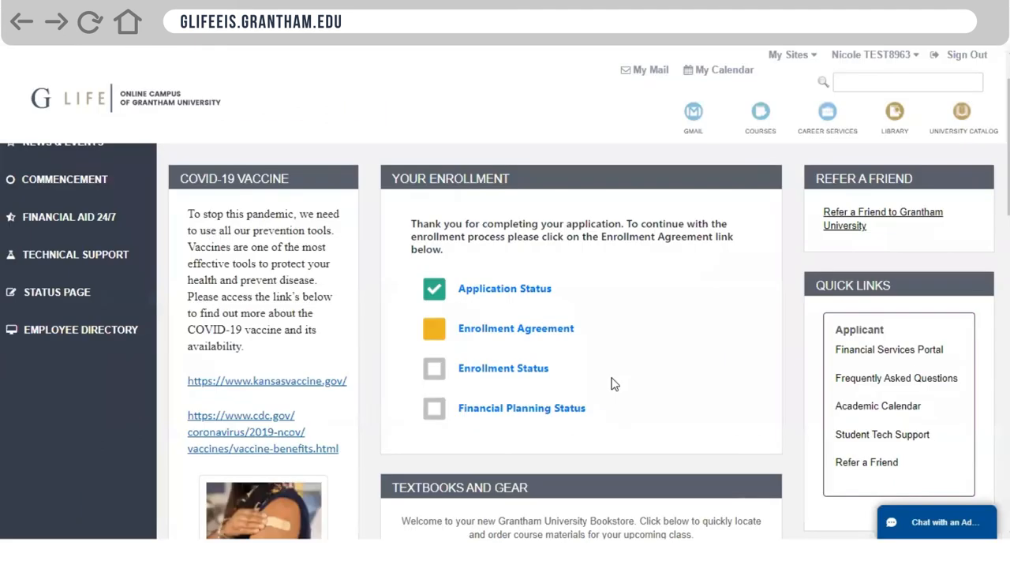